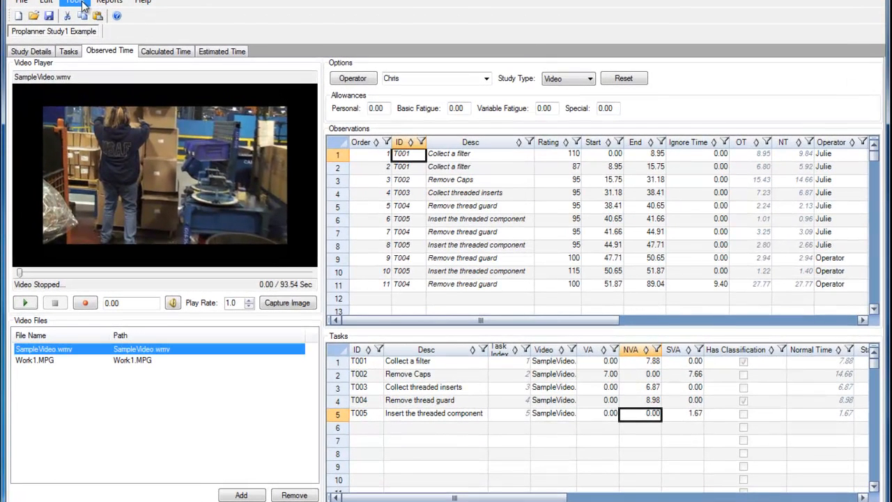
# Open the Options window from the Tools menu.
pyautogui.click(73, 4)
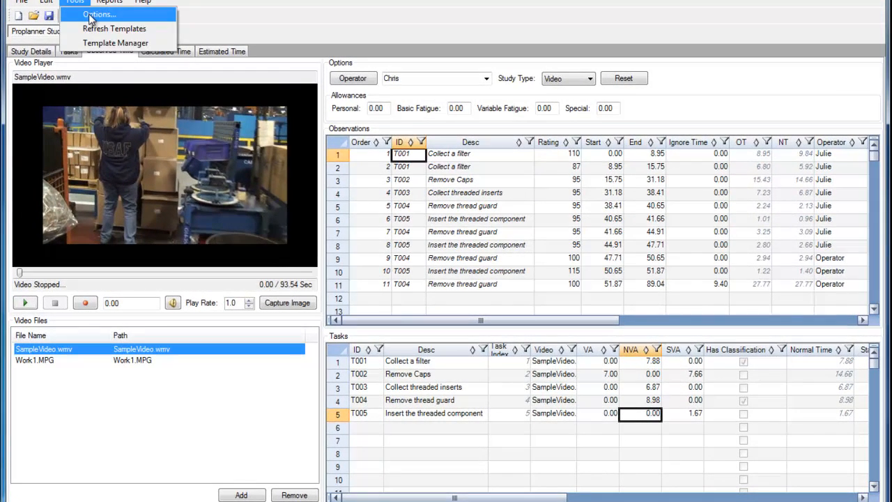
pyautogui.click(104, 15)
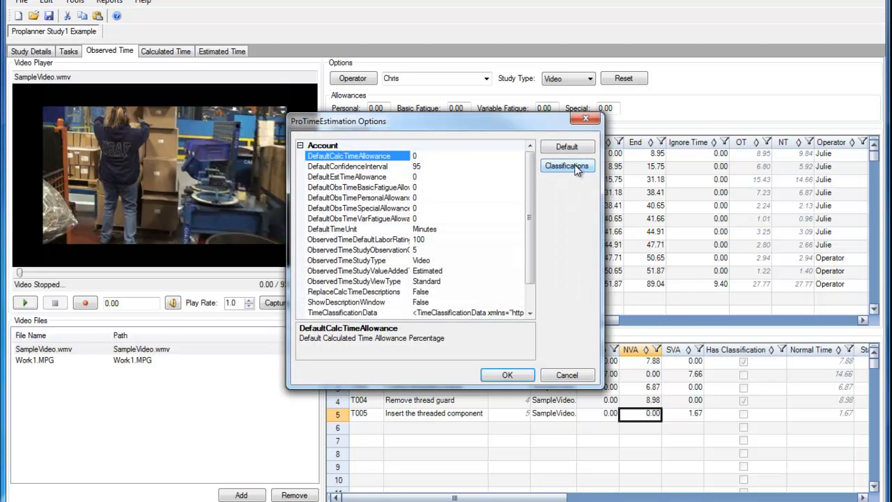
# Open the Classifications editor, view the VA and SVA categories, then switch back to NVA.
pyautogui.click(567, 165)
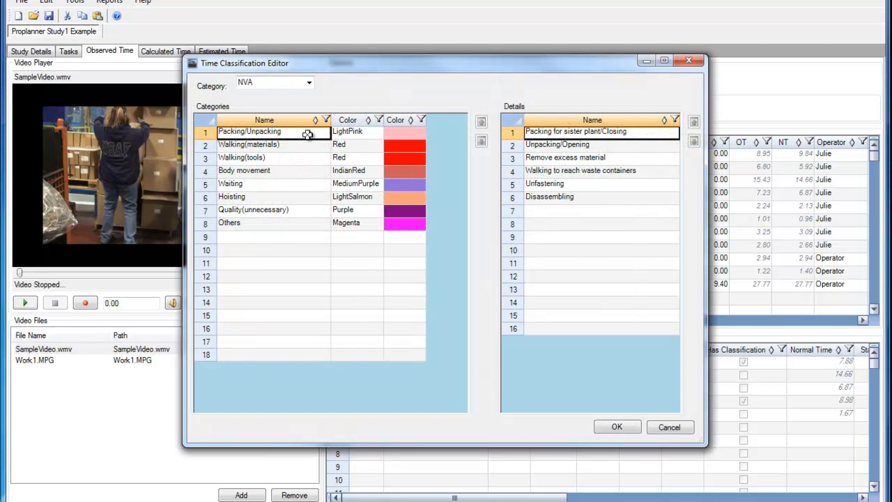
pyautogui.click(309, 83)
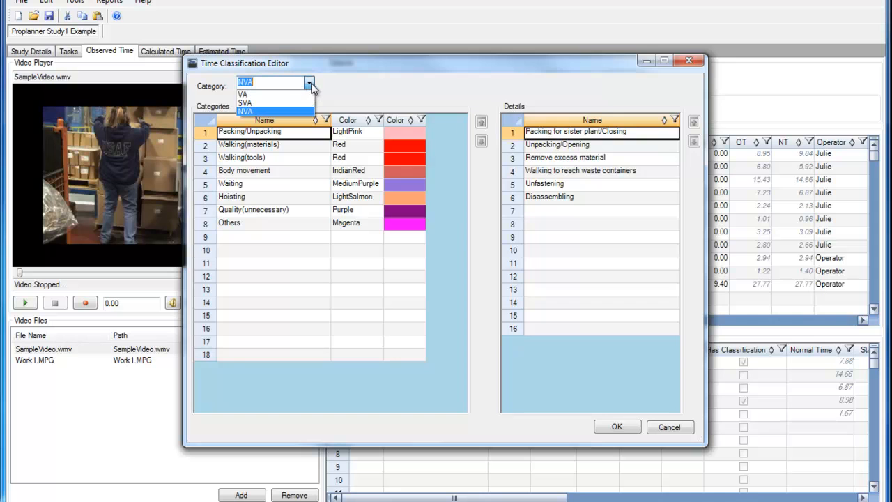
pyautogui.click(244, 94)
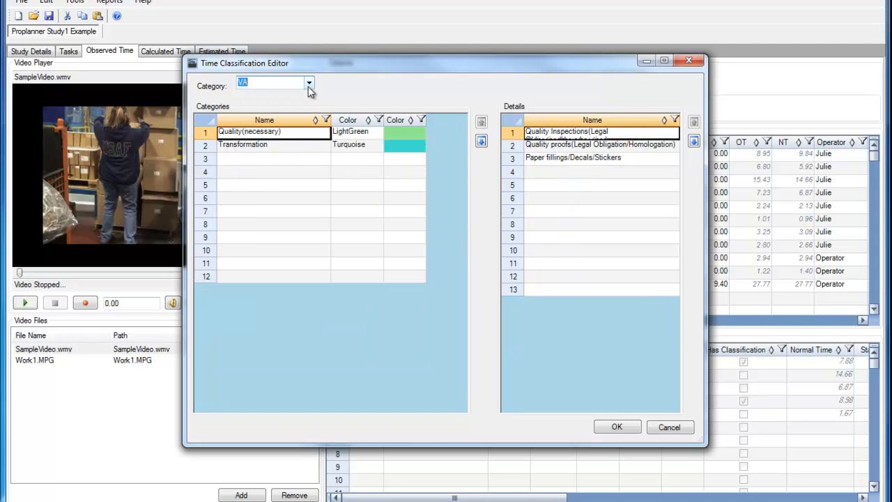
pyautogui.click(308, 83)
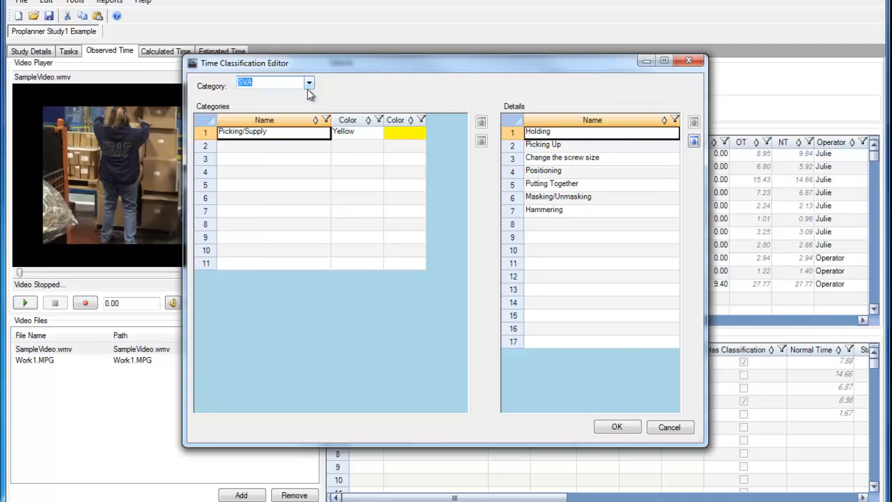
pyautogui.click(308, 83)
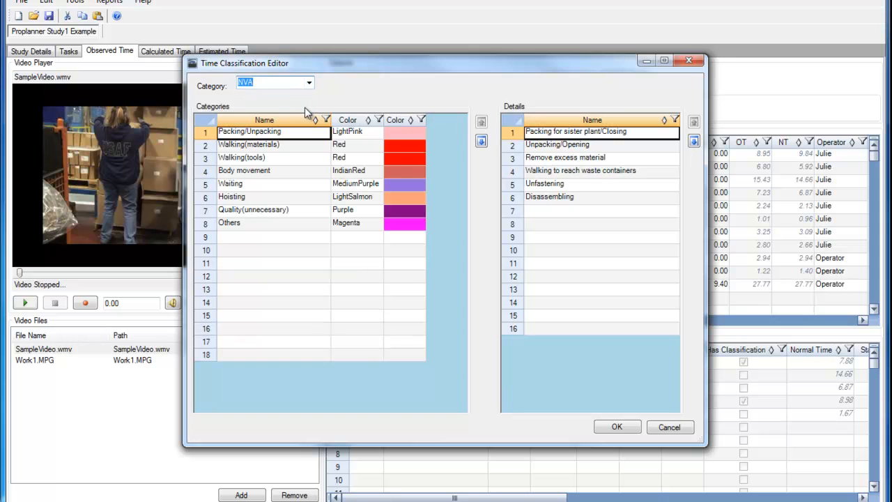
pyautogui.moveTo(309, 110)
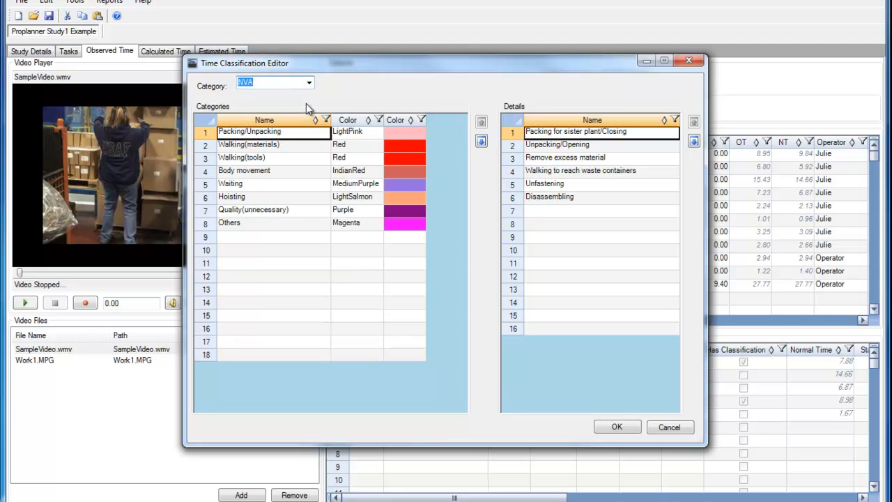
# Insert a row above Others and name it 'Unloading/Loading Machine'.
pyautogui.rightClick(205, 224)
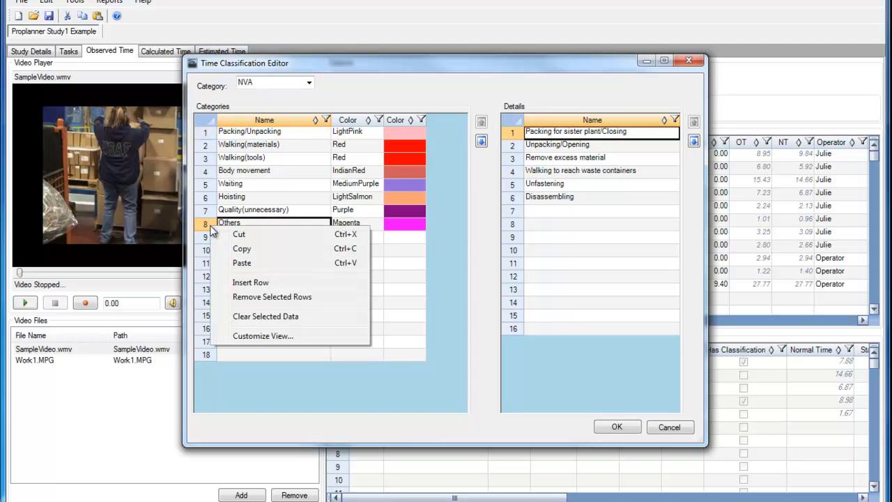
pyautogui.click(250, 282)
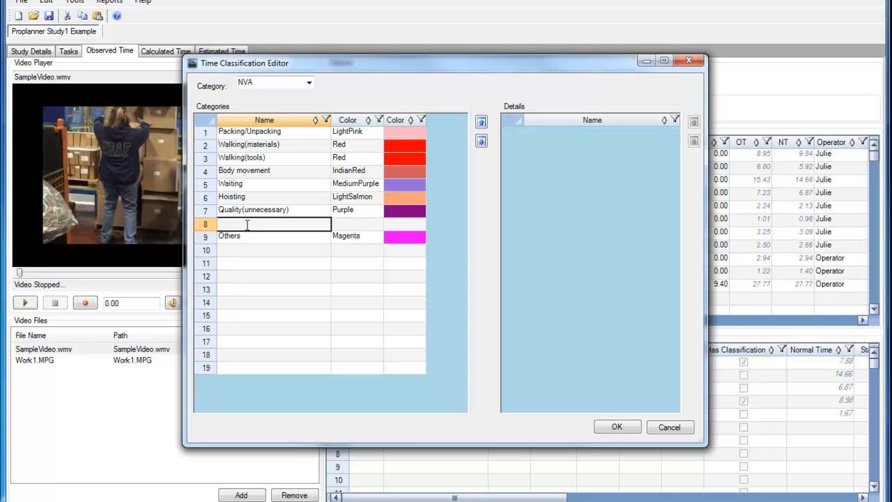
pyautogui.write('Unloading')
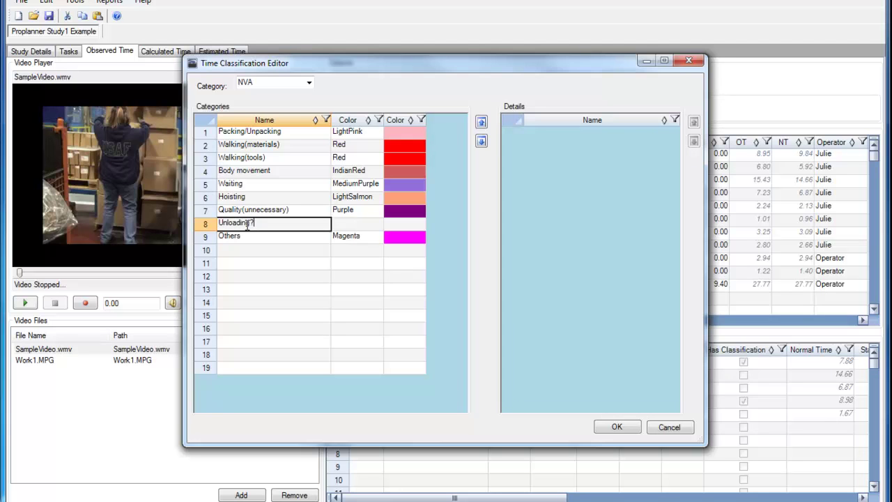
pyautogui.write('Loading Machine')
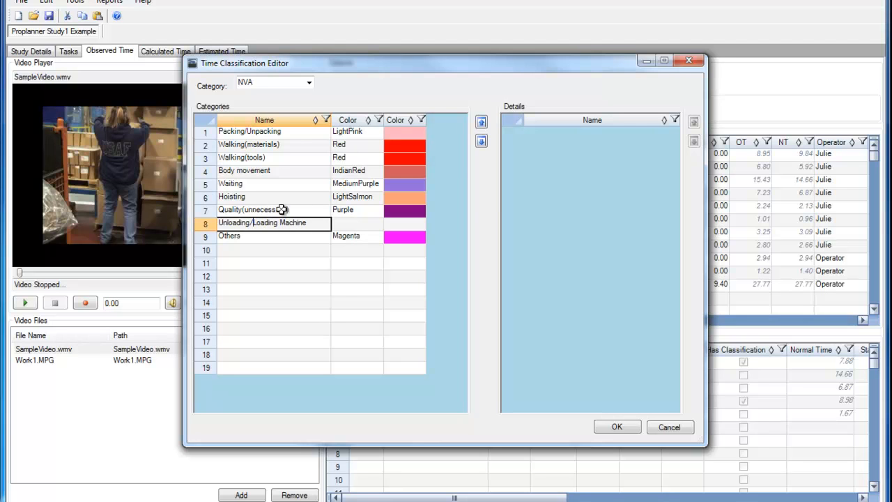
# Set the Unloading/Loading Machine row's Color to Cyan.
pyautogui.click(378, 223)
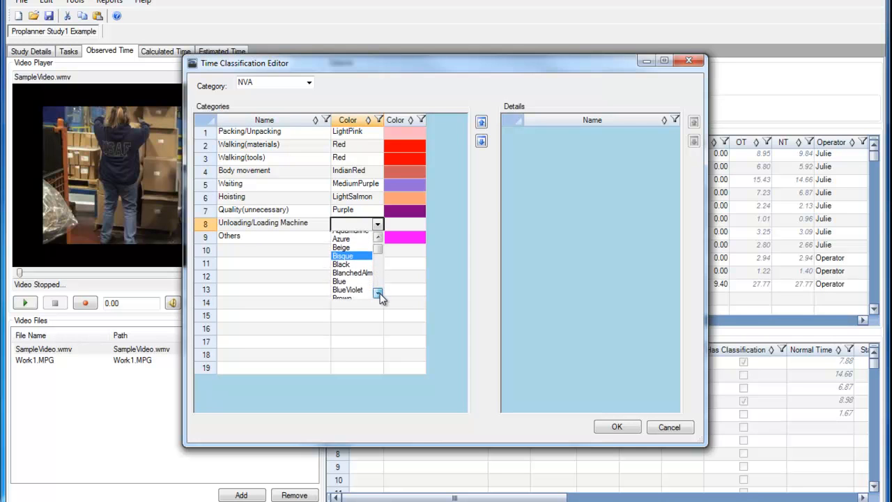
pyautogui.scroll(-3)
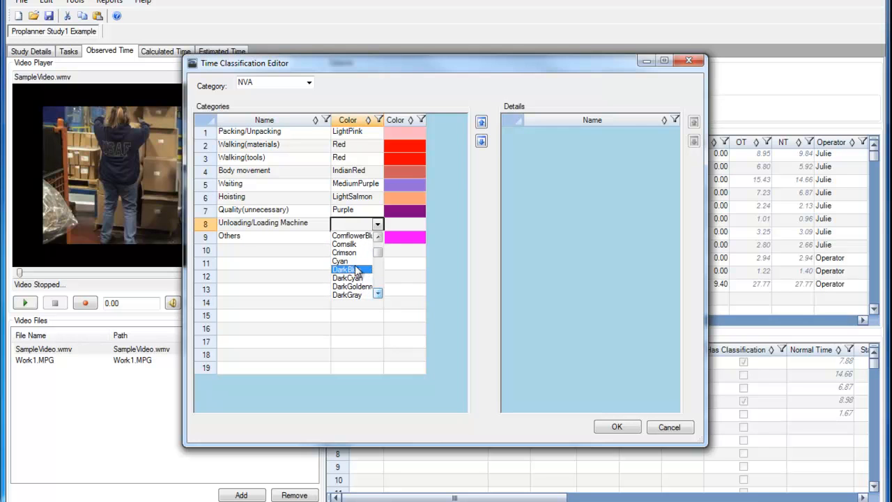
pyautogui.click(339, 261)
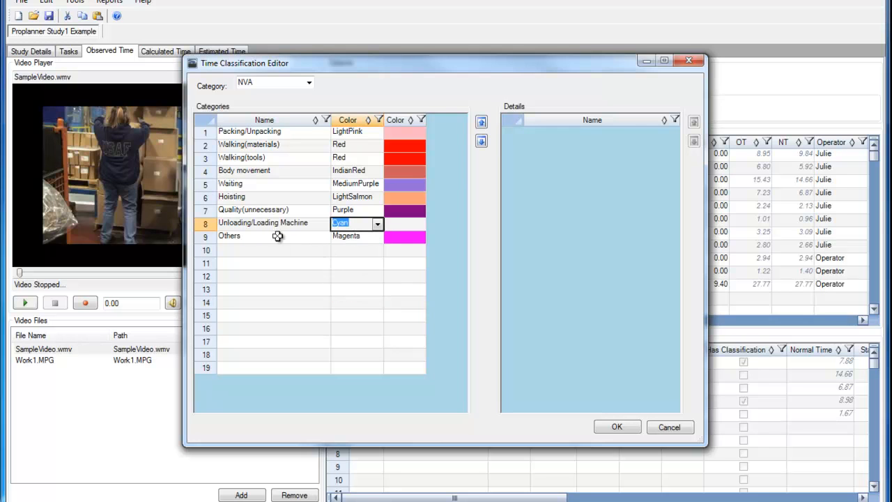
pyautogui.click(270, 222)
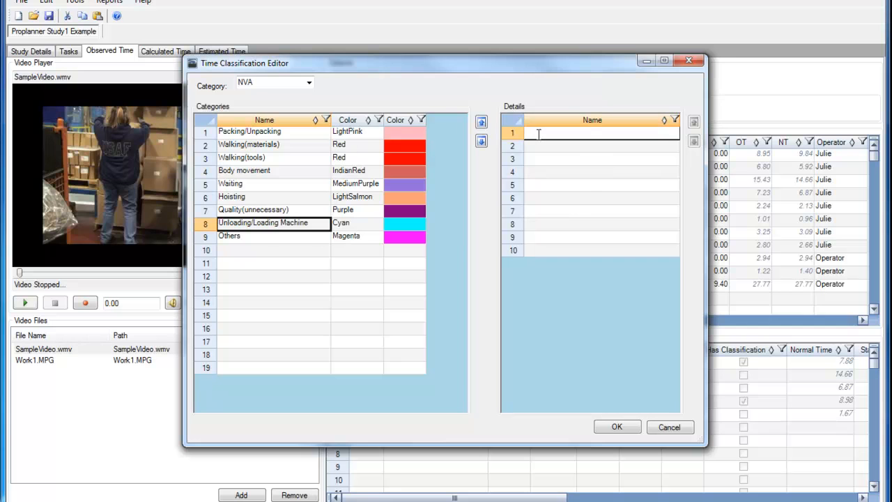
# Add details 'Load Machine' and 'Unload Machine', then confirm with OK.
pyautogui.write('Load Machine')
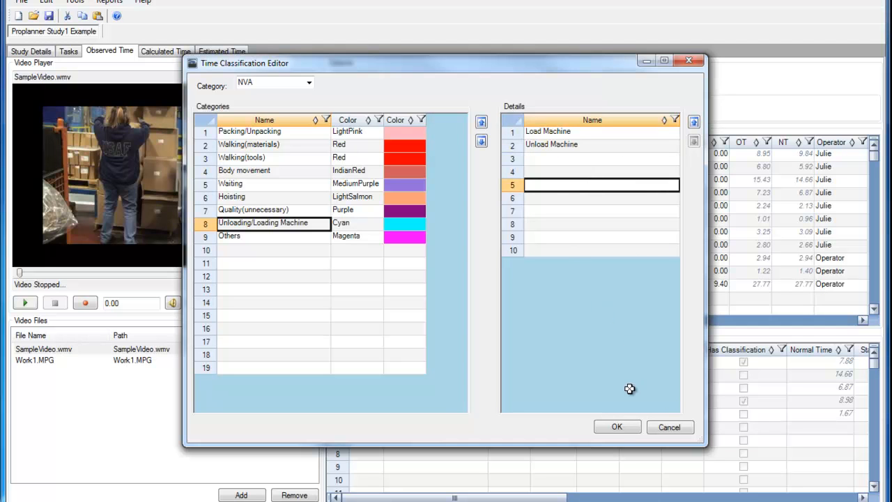
pyautogui.click(617, 427)
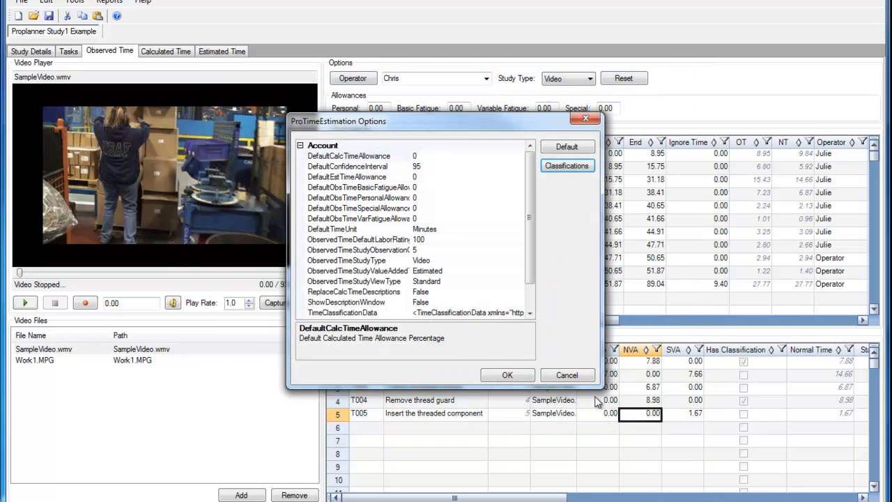